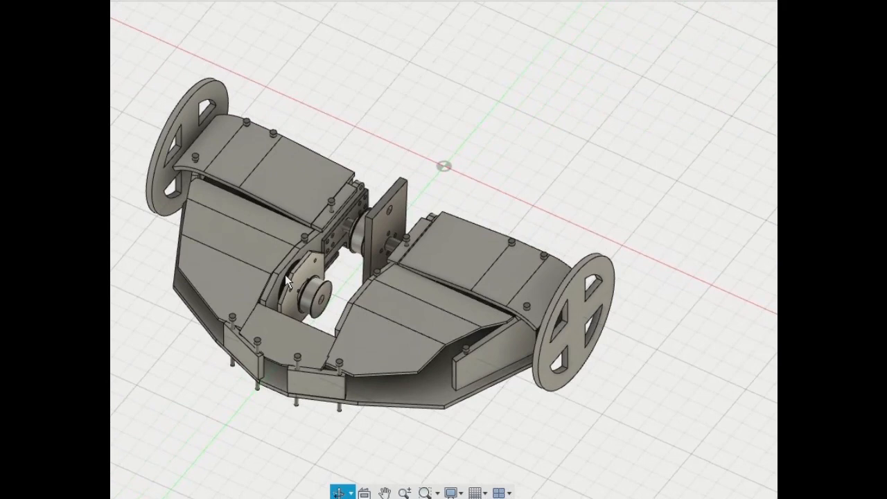
Step: Zoom in and orbit to view the motor mount plate and pulleys side-on
scroll("up", 3)
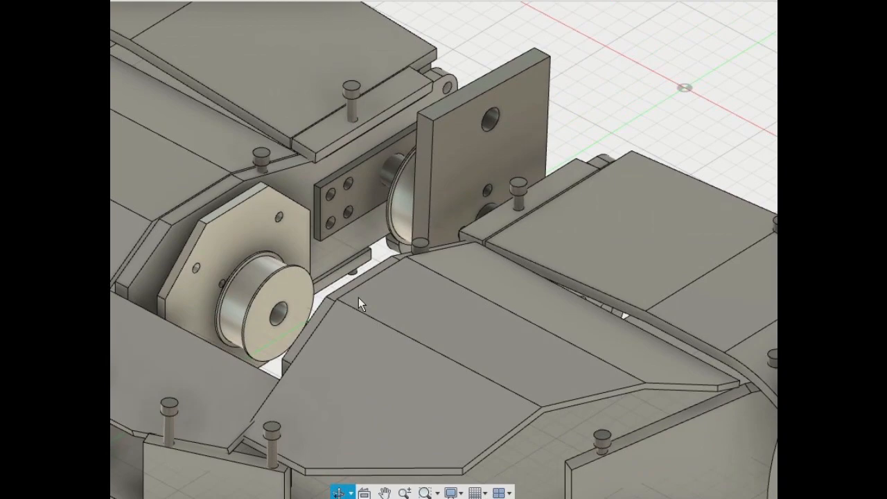
left_click_drag(361, 303, 191, 270)
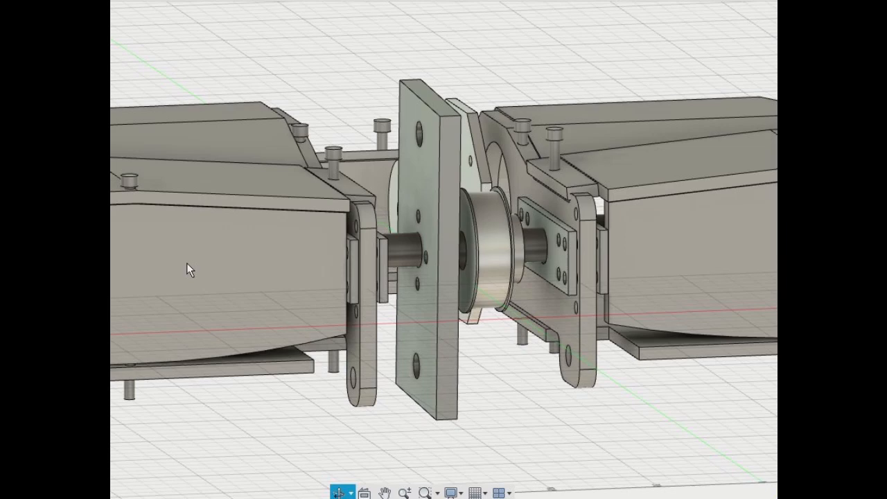